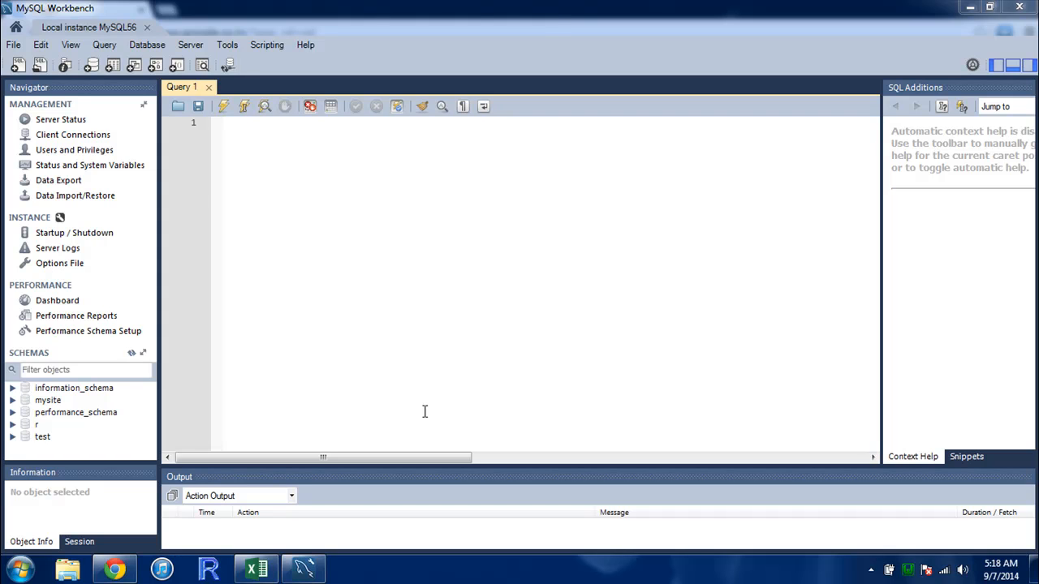
{"action": "mouse_move", "coordinate": [227, 181]}
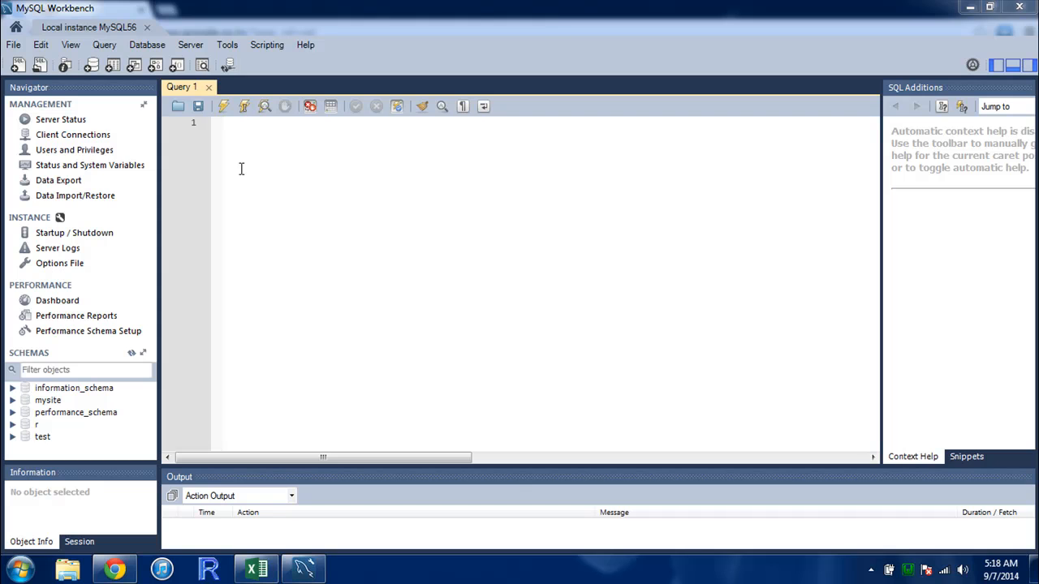
{"action": "mouse_move", "coordinate": [165, 219]}
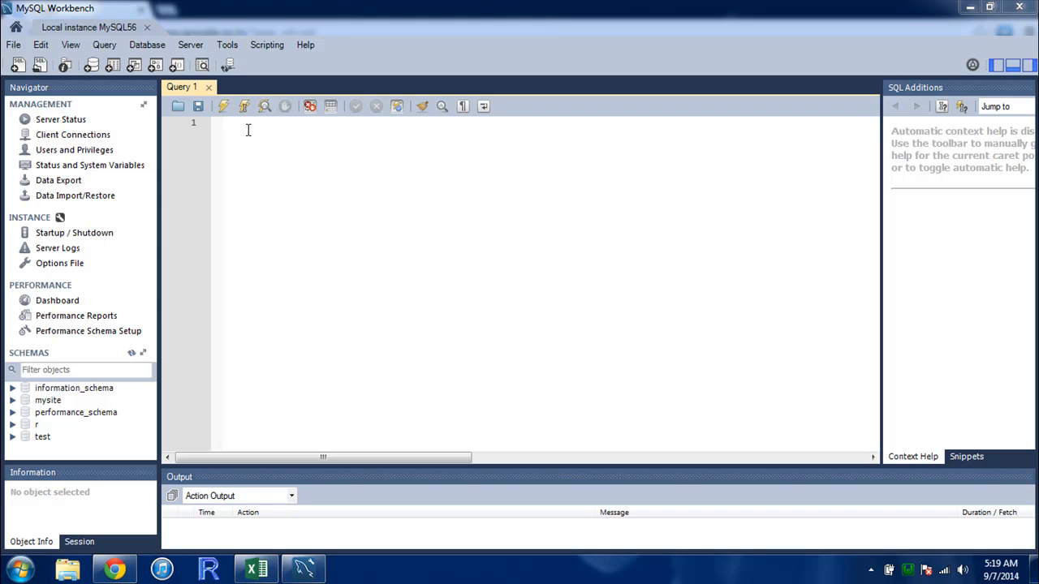
{"action": "mouse_move", "coordinate": [290, 59]}
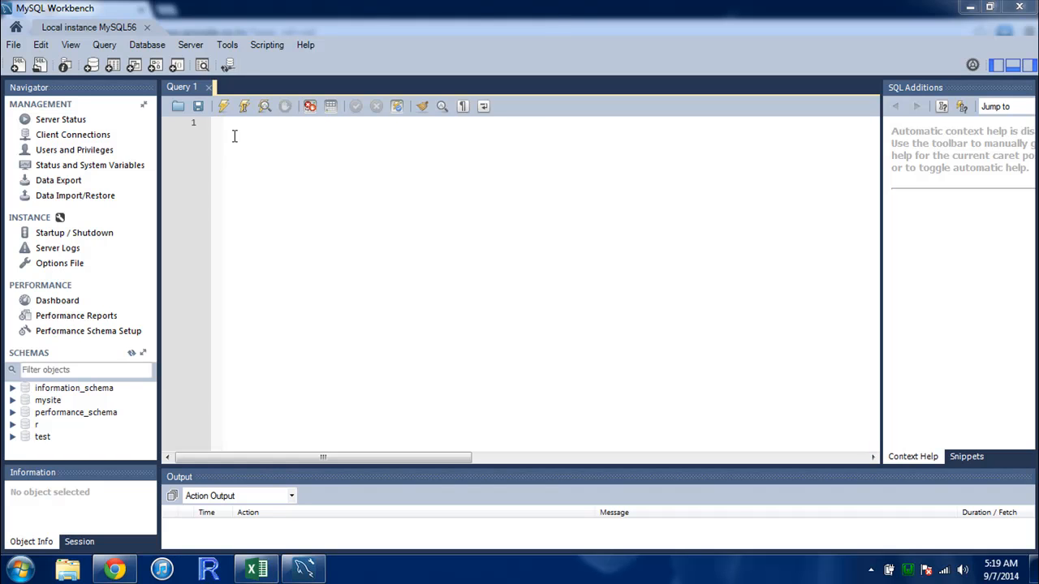
{"action": "mouse_move", "coordinate": [86, 9]}
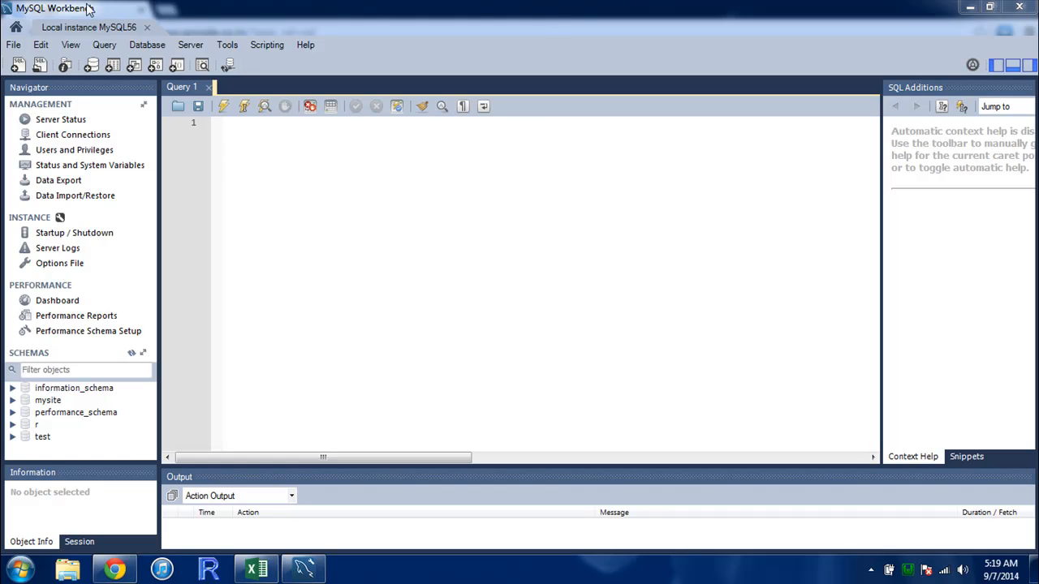
{"action": "mouse_move", "coordinate": [233, 11]}
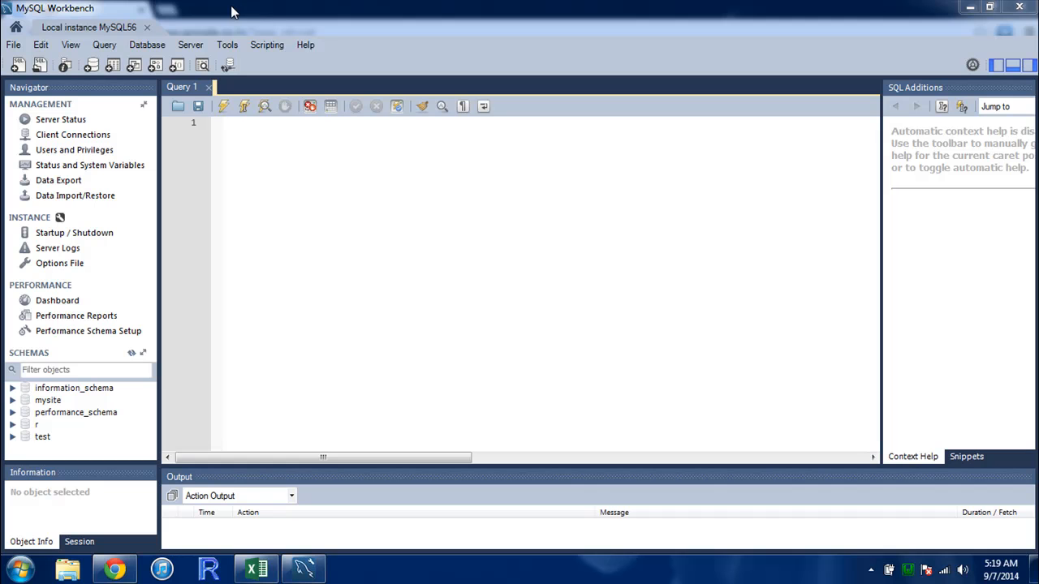
{"action": "mouse_move", "coordinate": [141, 10]}
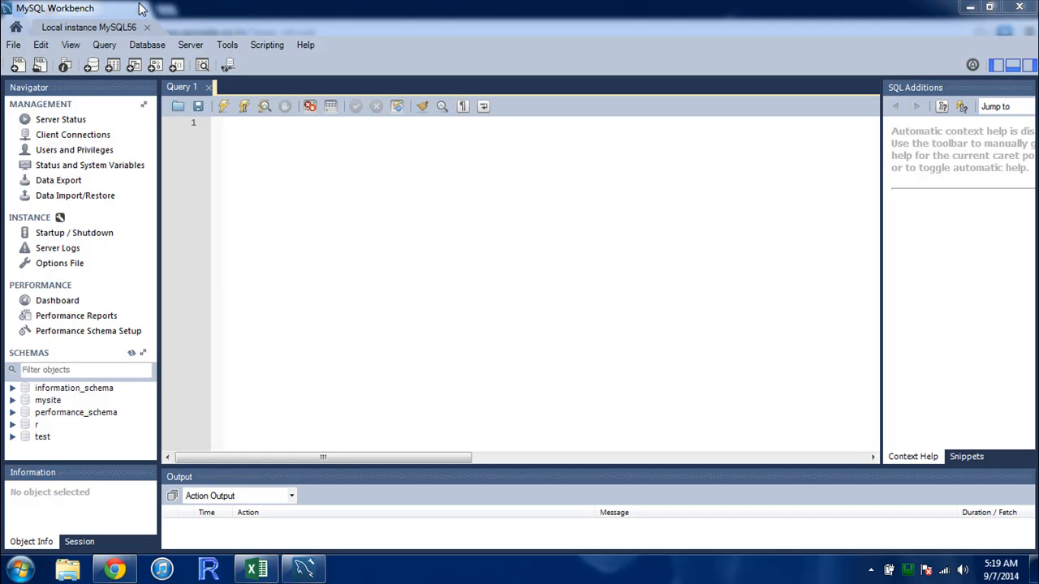
Step: Show the localhost WampServer page in Chrome, scrolled down to its Tools section
{"action": "left_click", "coordinate": [113, 568]}
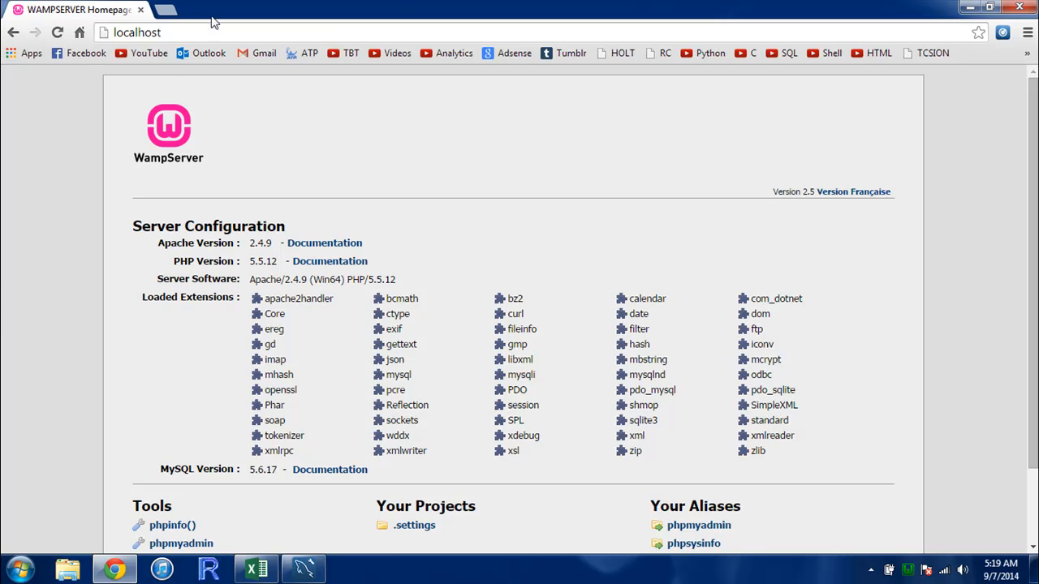
{"action": "scroll", "scroll_direction": "down", "scroll_amount": 3}
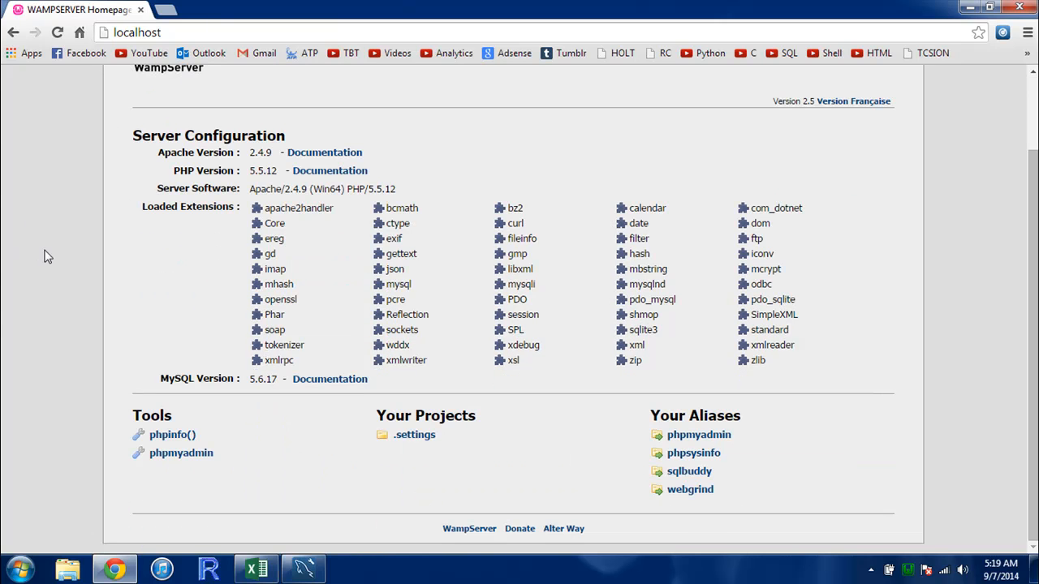
{"action": "mouse_move", "coordinate": [162, 425]}
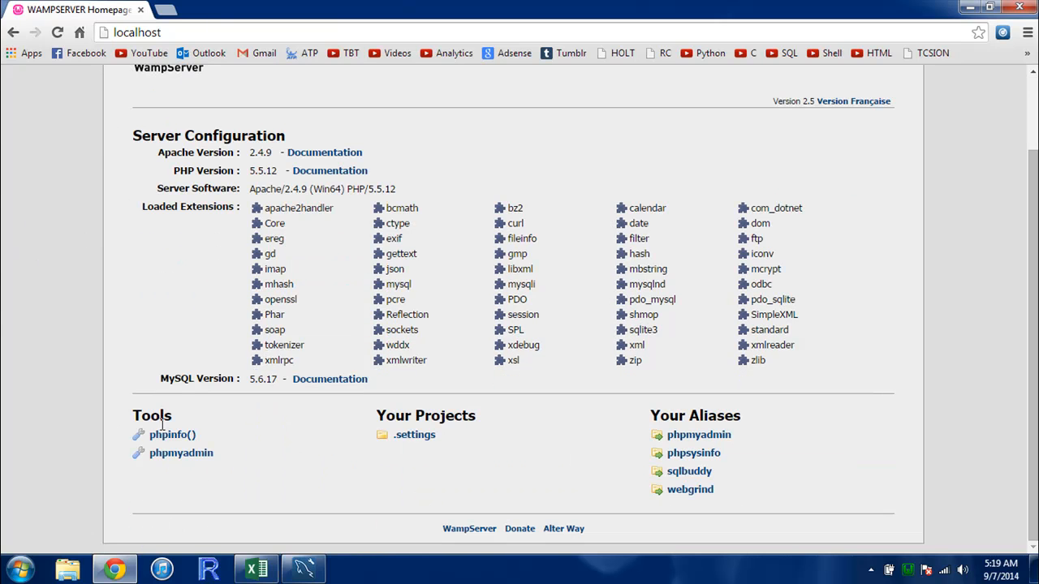
{"action": "mouse_move", "coordinate": [181, 453]}
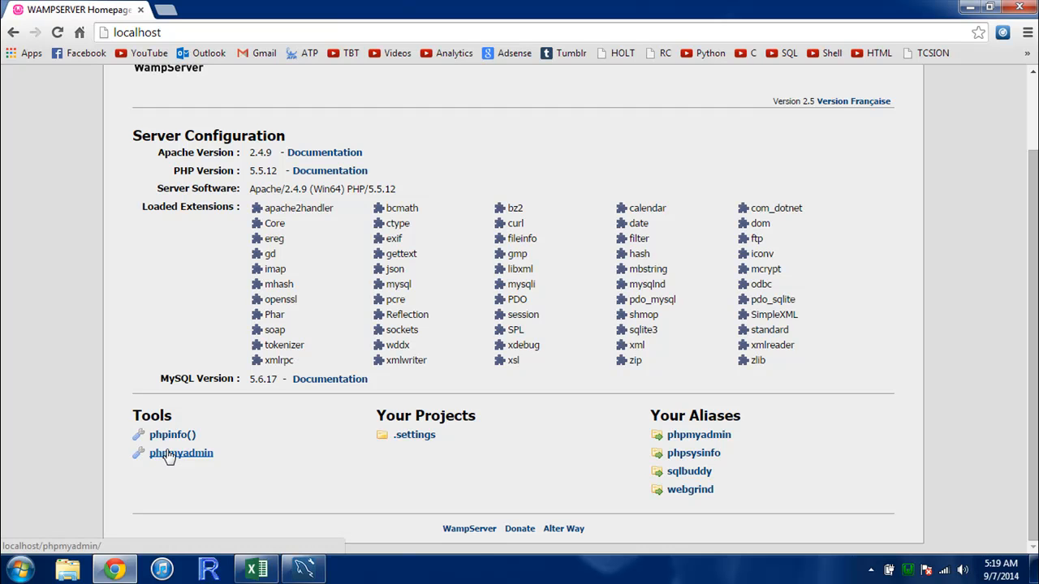
Step: Follow the phpmyadmin link under Tools to load phpMyAdmin's server home page
{"action": "left_click", "coordinate": [181, 453]}
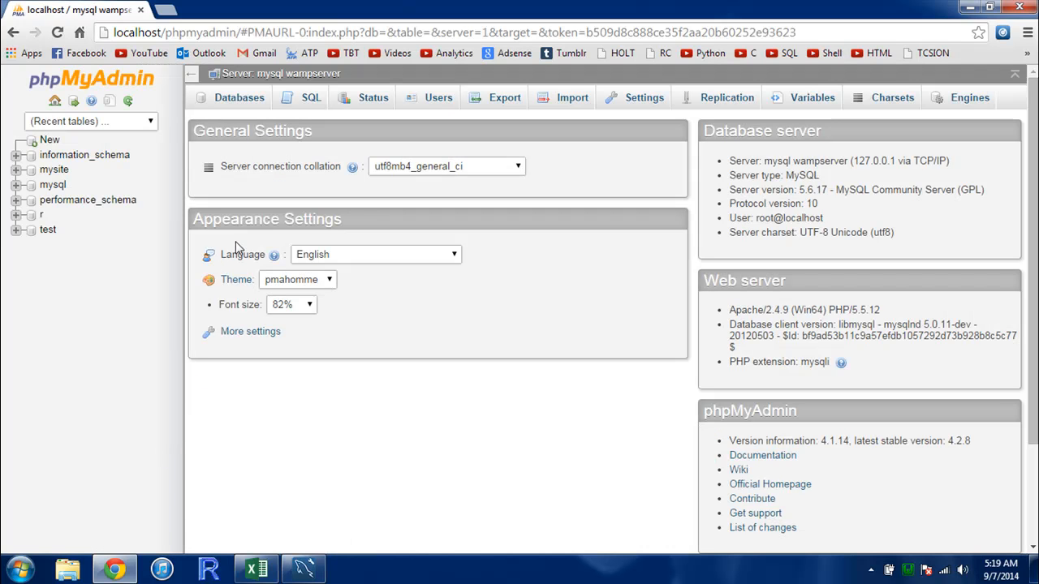
{"action": "mouse_move", "coordinate": [244, 176]}
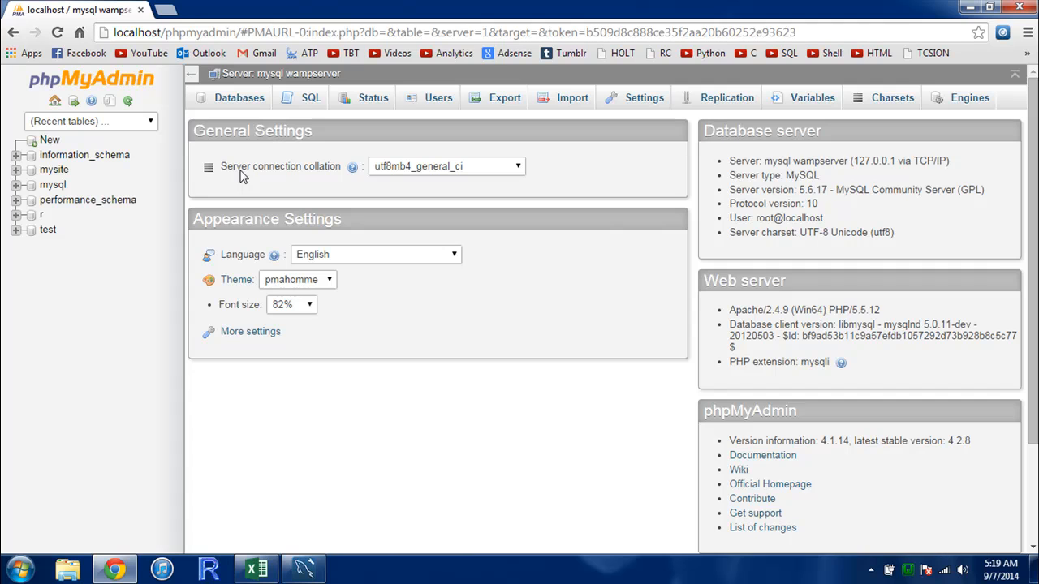
{"action": "mouse_move", "coordinate": [336, 181]}
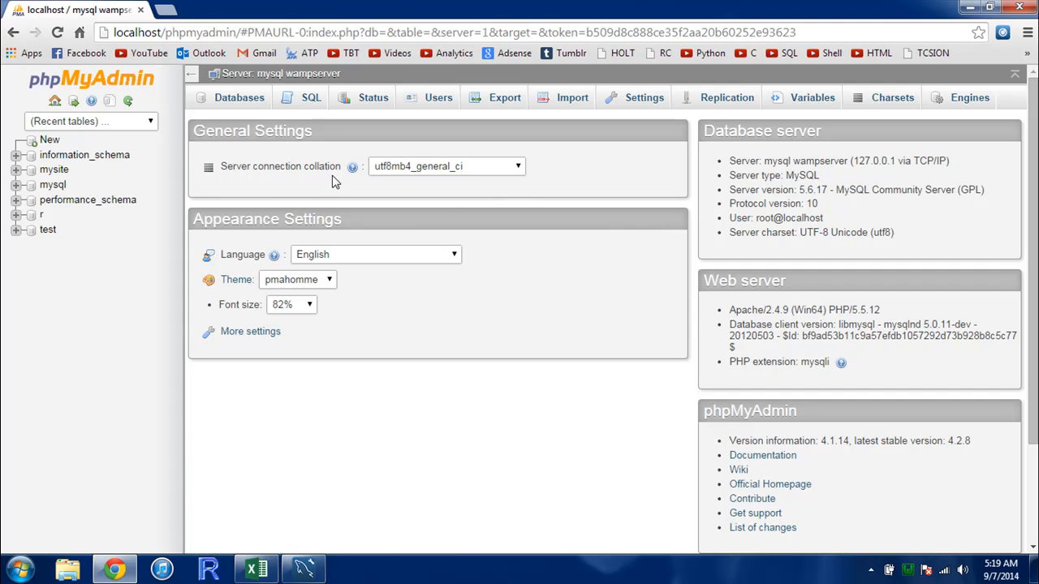
{"action": "mouse_move", "coordinate": [292, 195]}
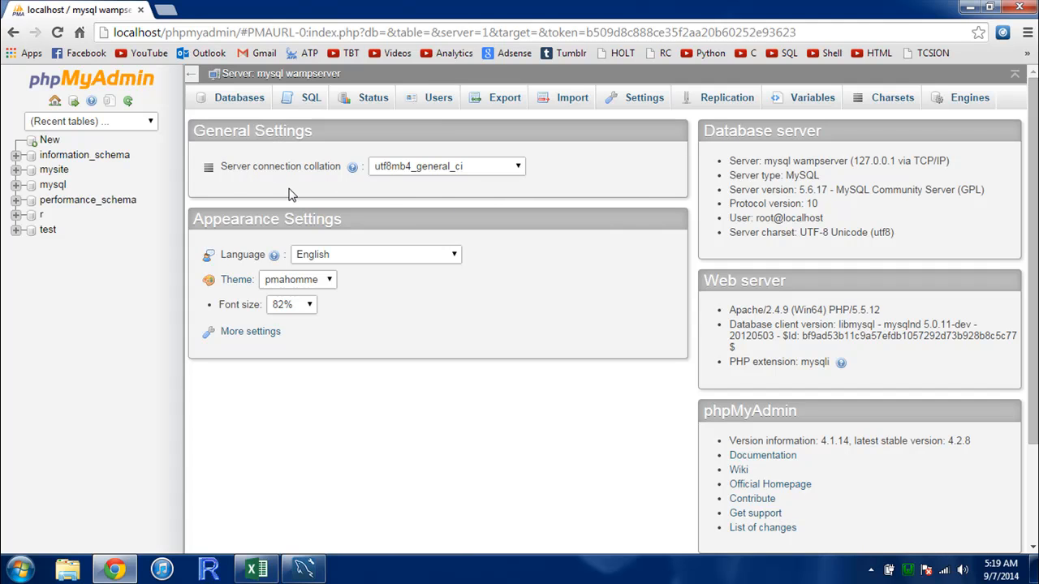
{"action": "mouse_move", "coordinate": [420, 243]}
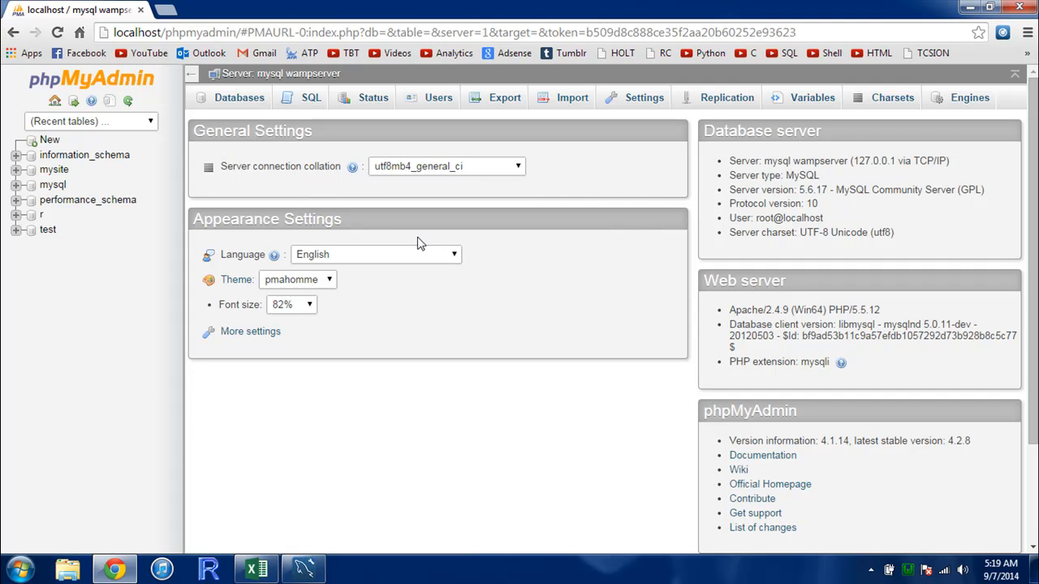
{"action": "mouse_move", "coordinate": [196, 271]}
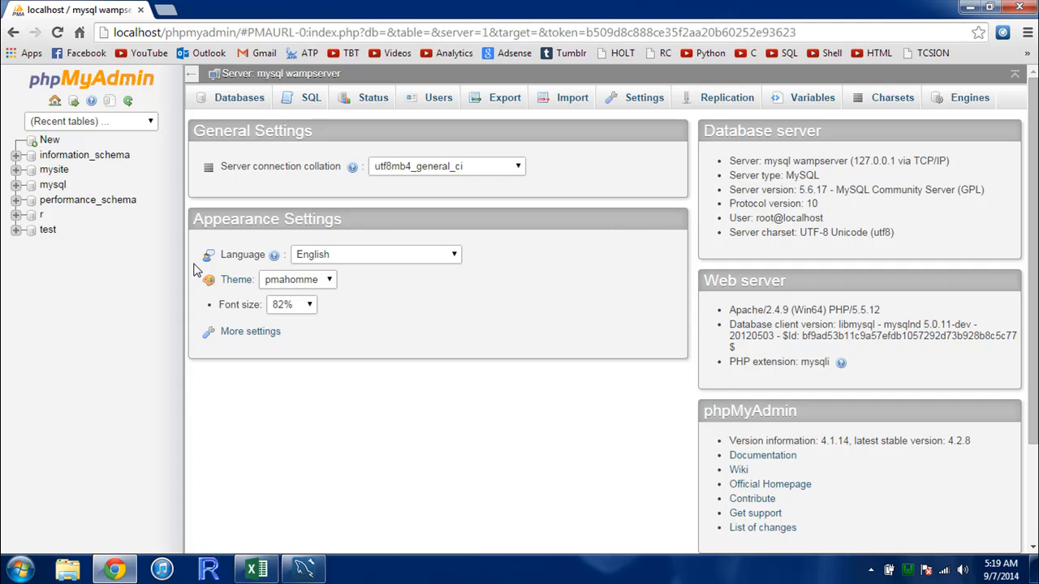
{"action": "mouse_move", "coordinate": [136, 215]}
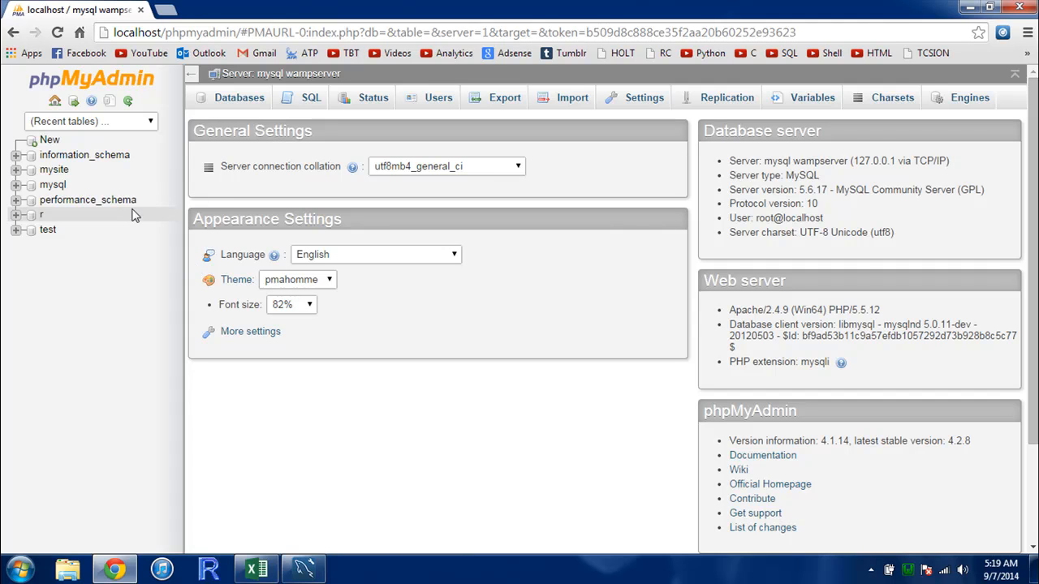
{"action": "mouse_move", "coordinate": [199, 176]}
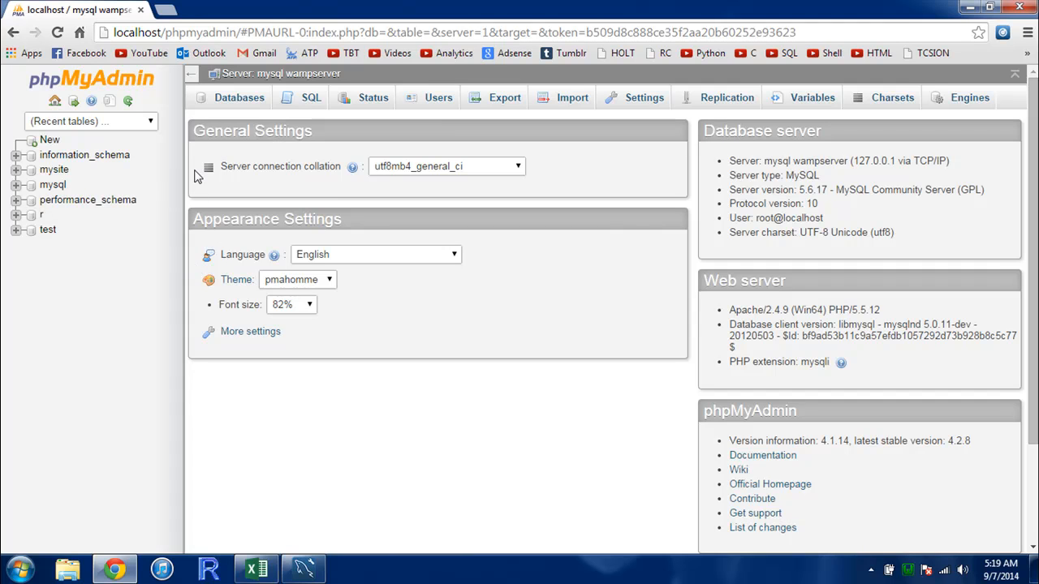
{"action": "mouse_move", "coordinate": [202, 197]}
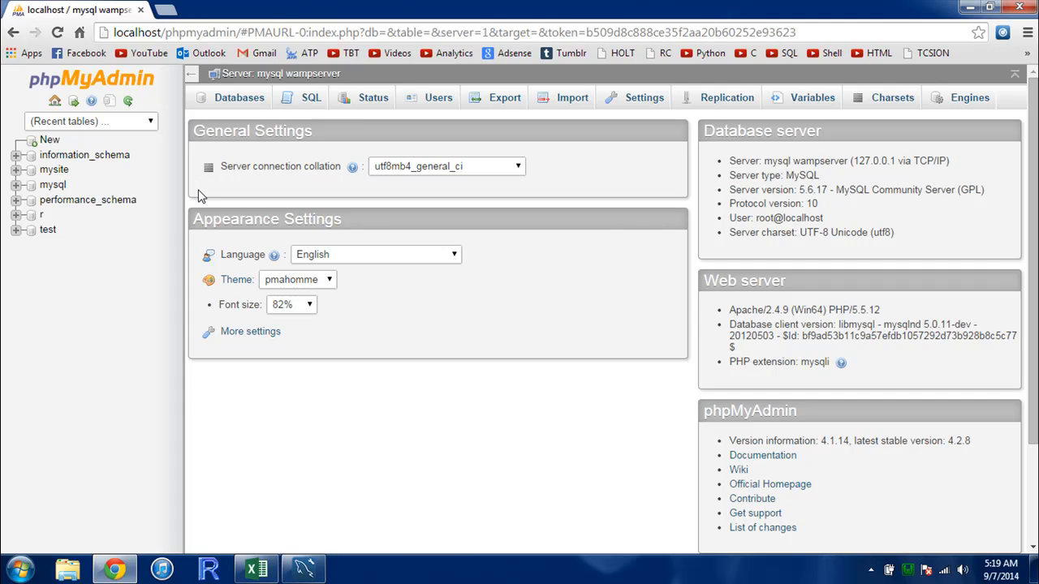
{"action": "mouse_move", "coordinate": [310, 98]}
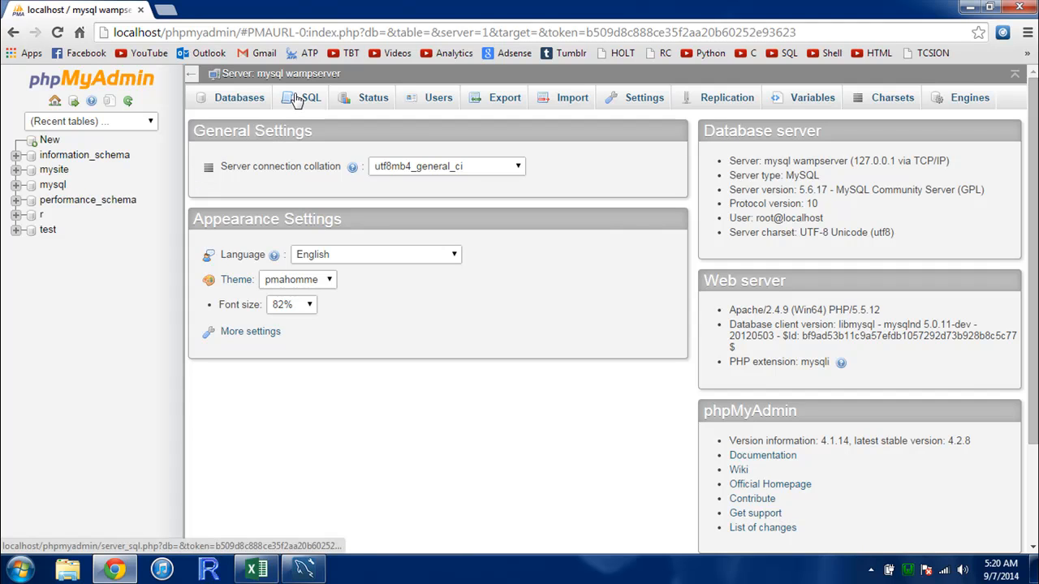
{"action": "left_click", "coordinate": [310, 98]}
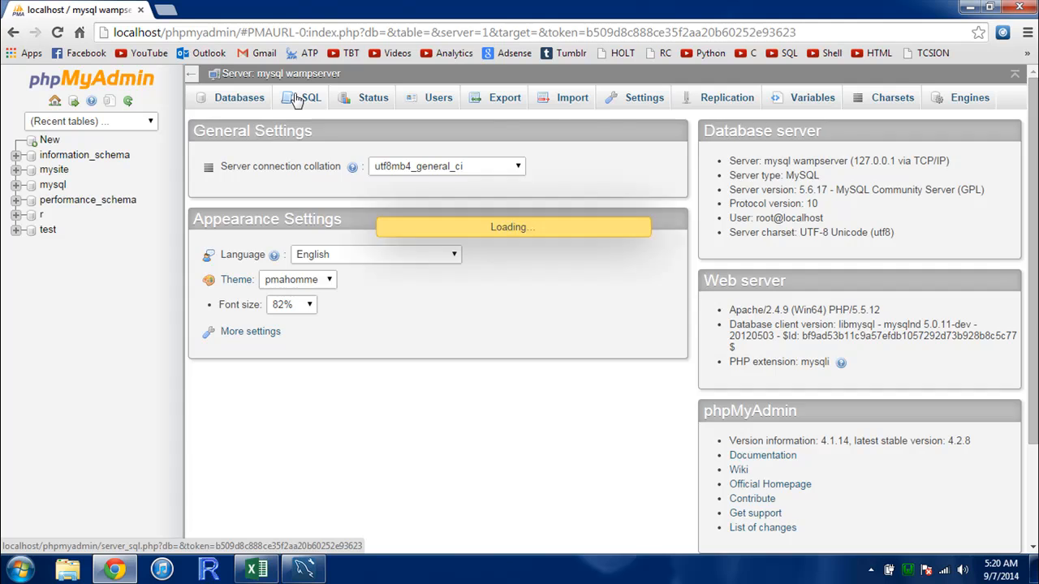
{"action": "left_click", "coordinate": [311, 98]}
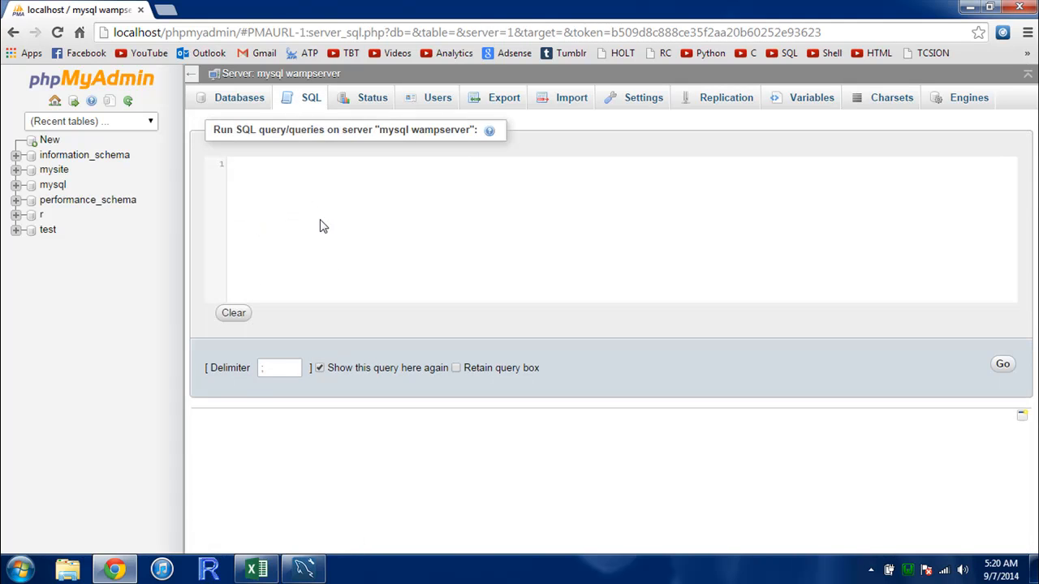
{"action": "mouse_move", "coordinate": [292, 200]}
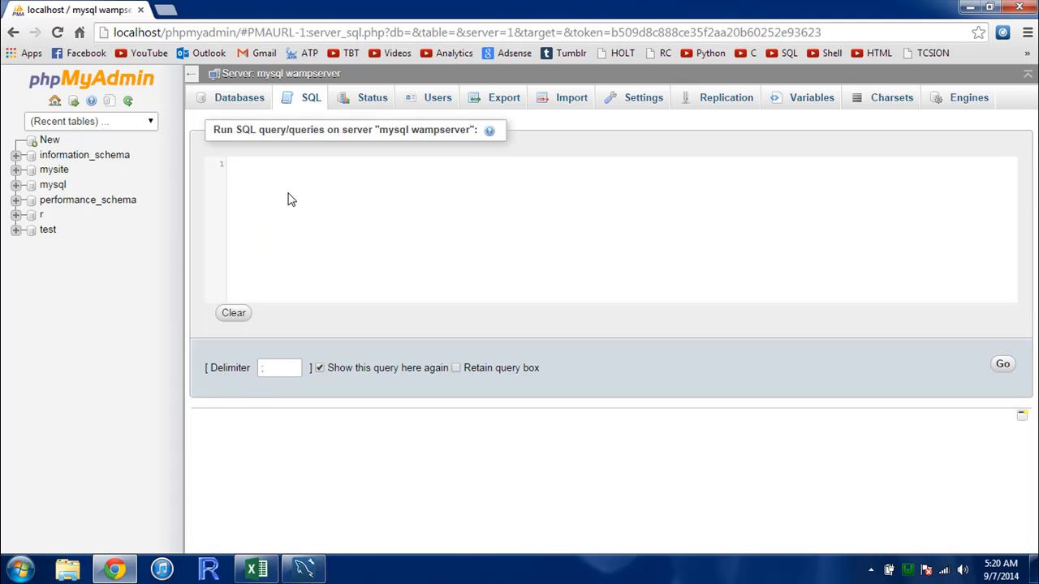
{"action": "left_click", "coordinate": [303, 568]}
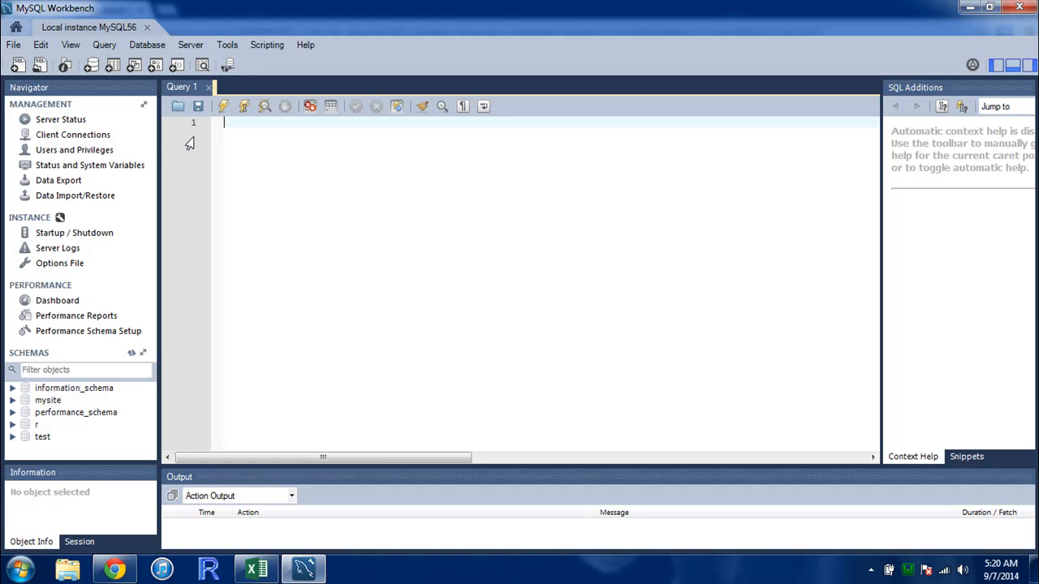
{"action": "mouse_move", "coordinate": [285, 144]}
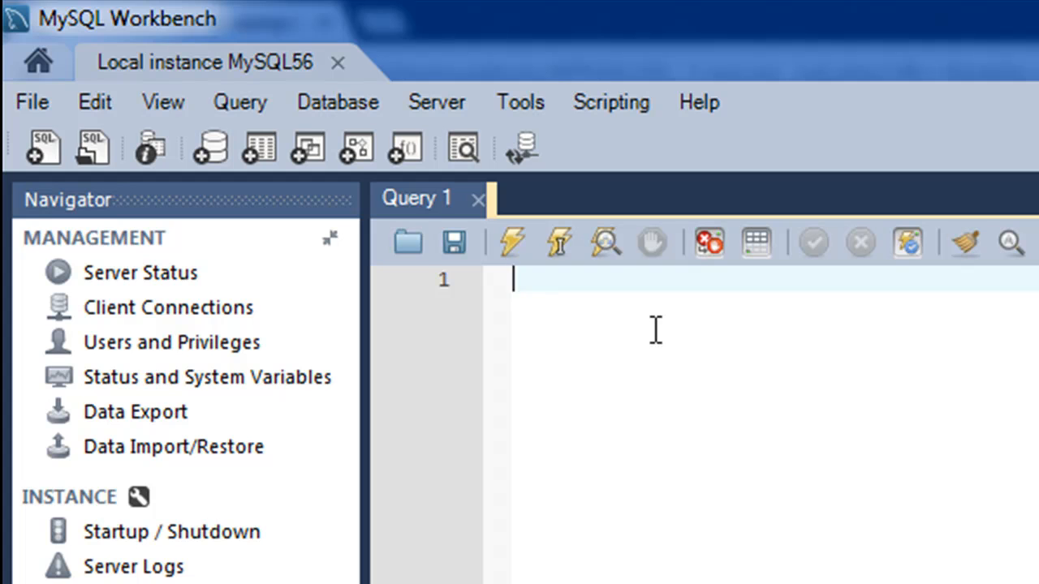
{"action": "mouse_move", "coordinate": [745, 113]}
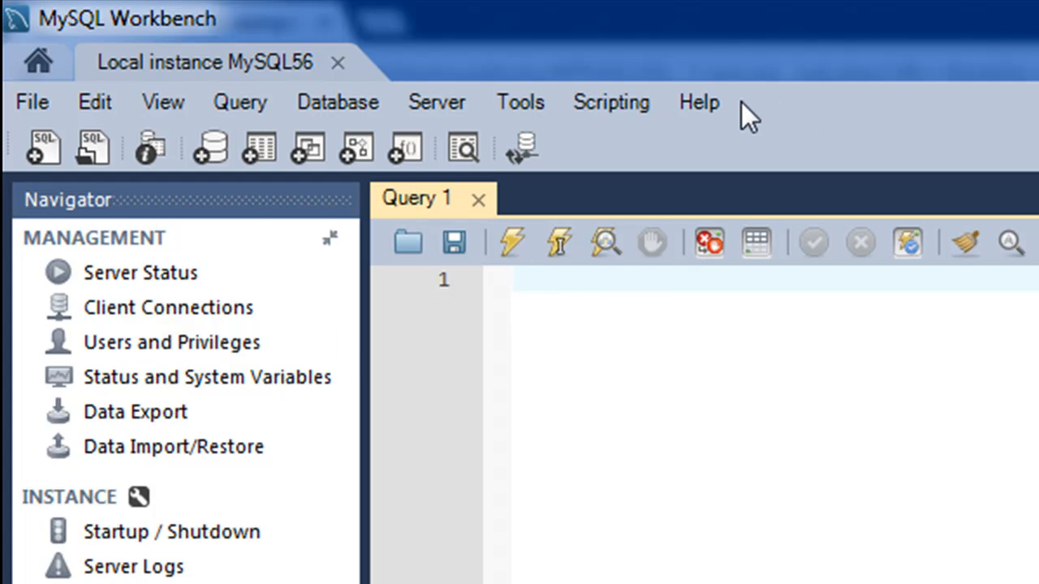
{"action": "mouse_move", "coordinate": [479, 321]}
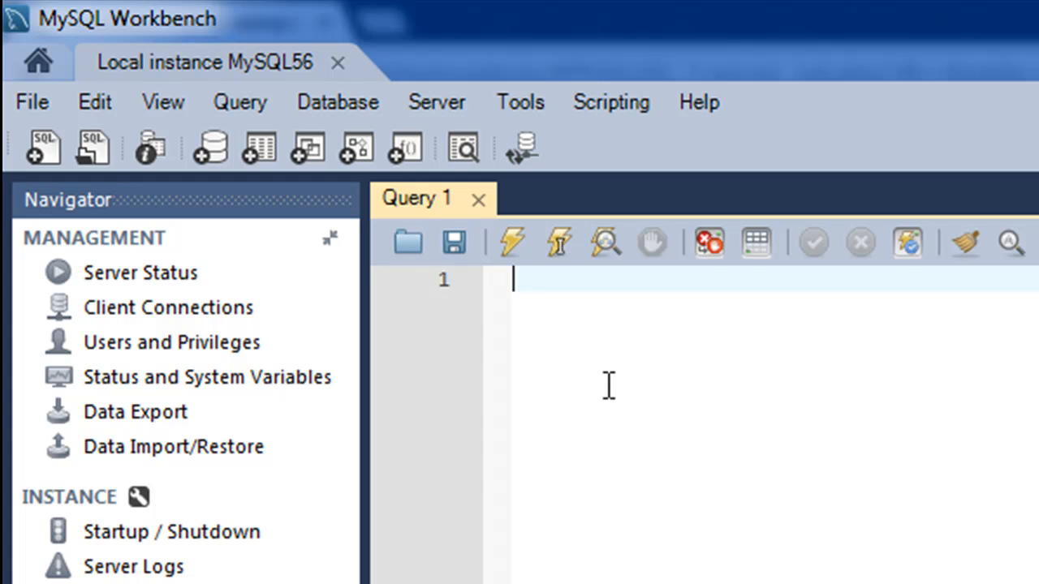
Step: Enter CREATE DATABASE student; on line 1 of the Query 1 editor
{"action": "type", "text": "CREATE"}
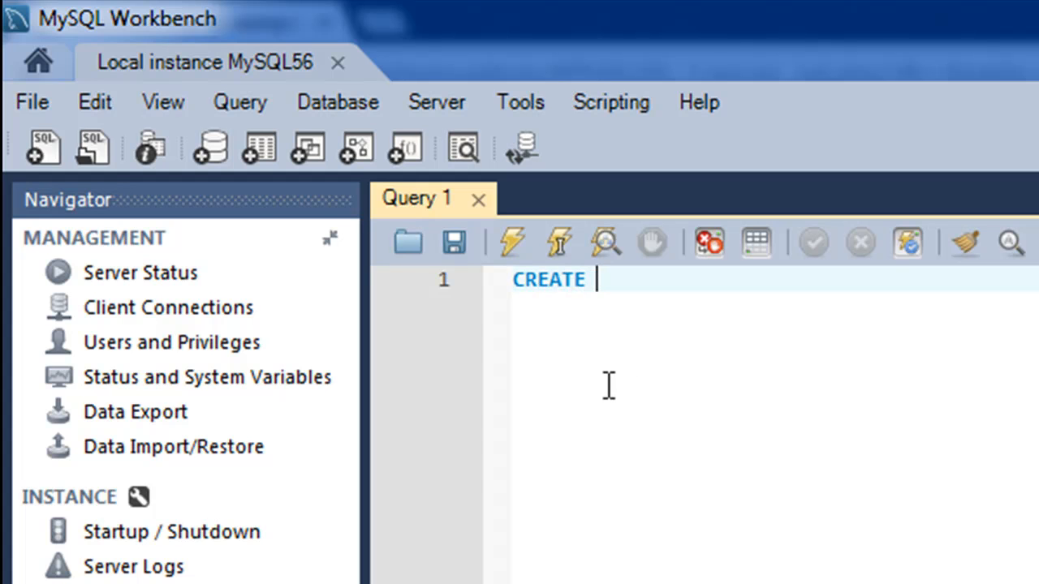
{"action": "type", "text": "DATABASE"}
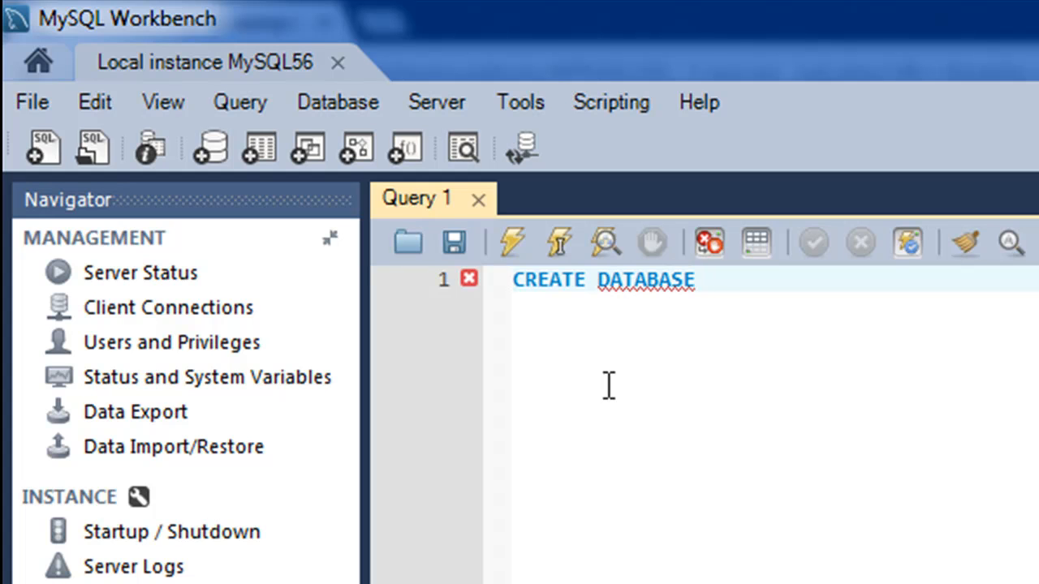
{"action": "type", "text": "student"}
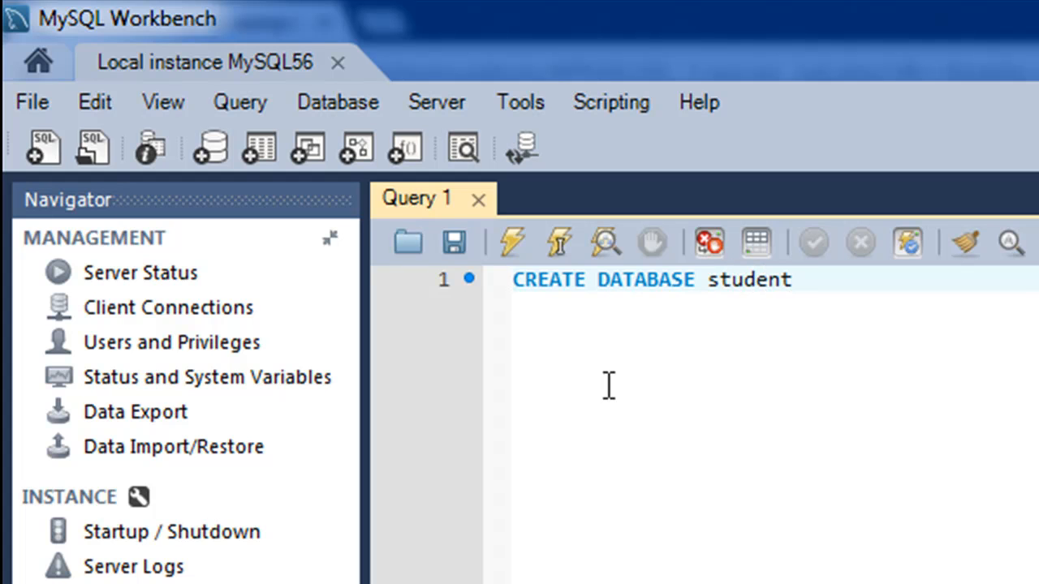
{"action": "type", "text": ";"}
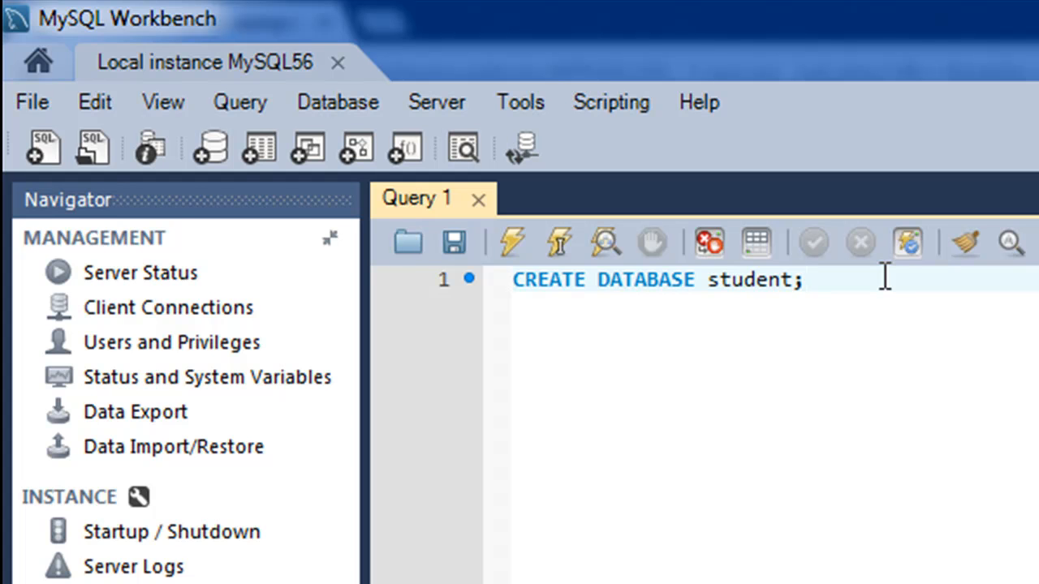
Step: Run CREATE DATABASE student; and refresh SCHEMAS so student appears
{"action": "left_click", "coordinate": [511, 242]}
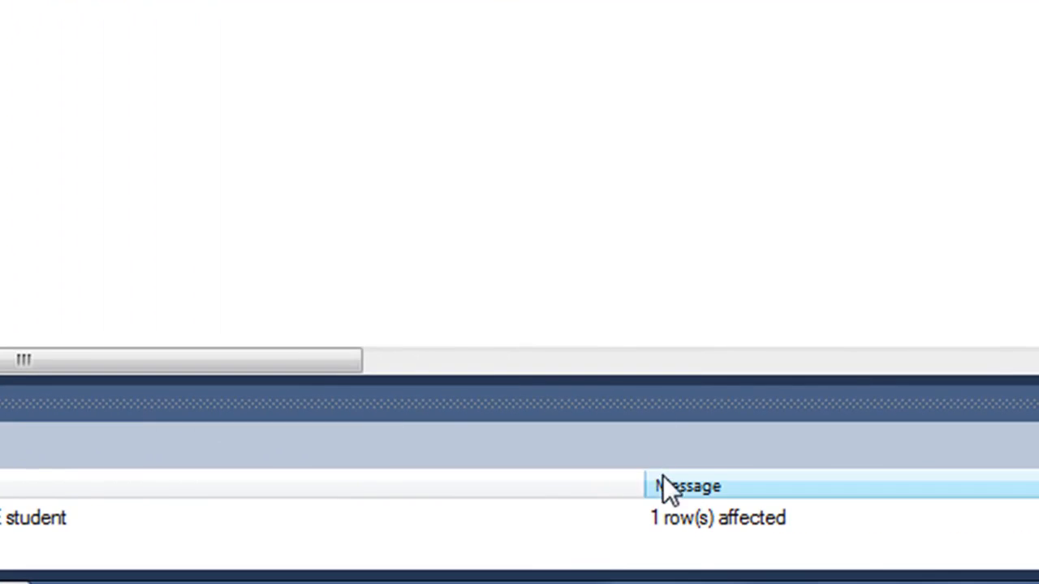
{"action": "mouse_move", "coordinate": [758, 556]}
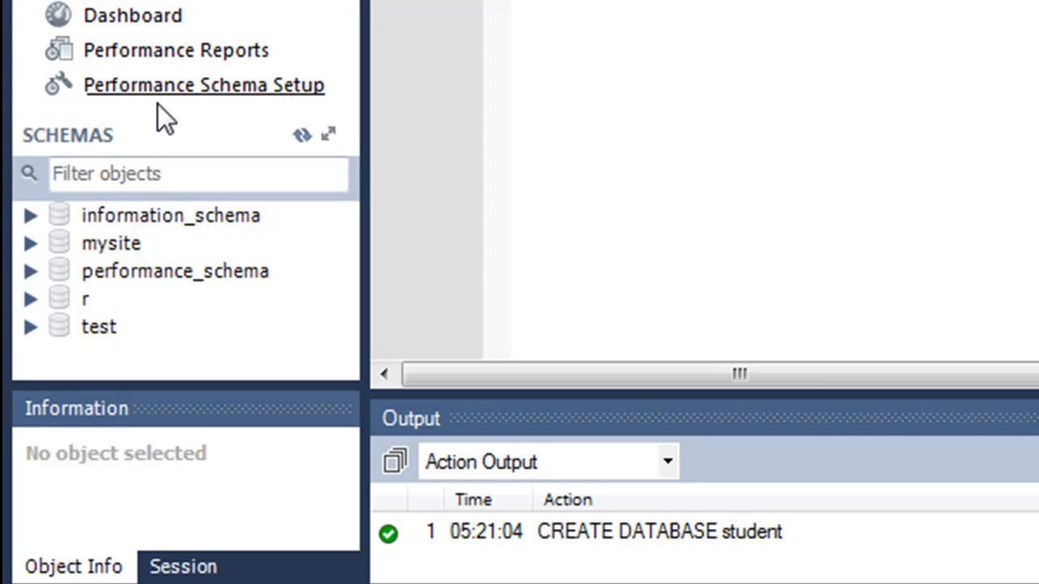
{"action": "mouse_move", "coordinate": [301, 135]}
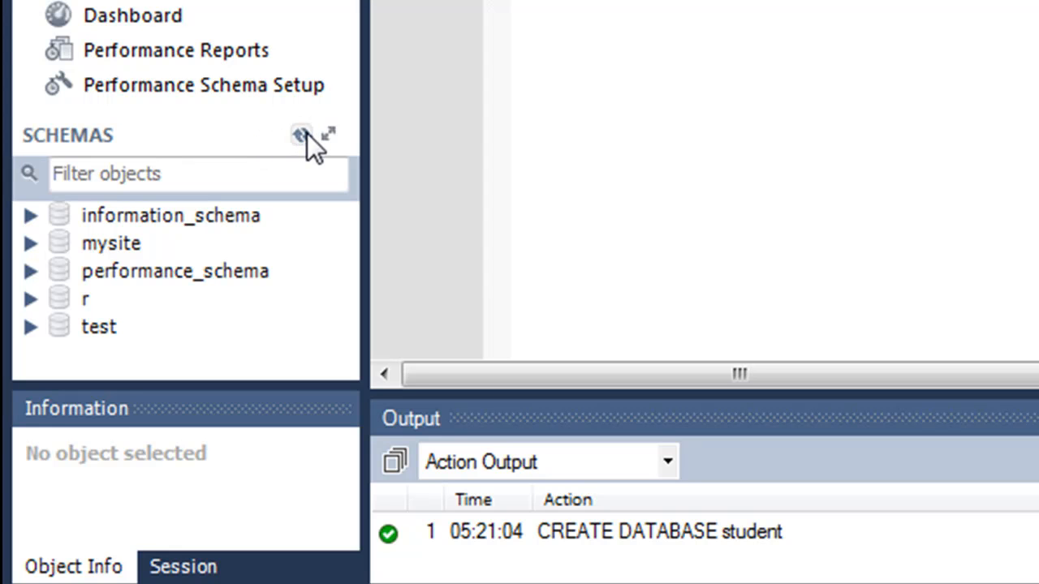
{"action": "left_click", "coordinate": [299, 135]}
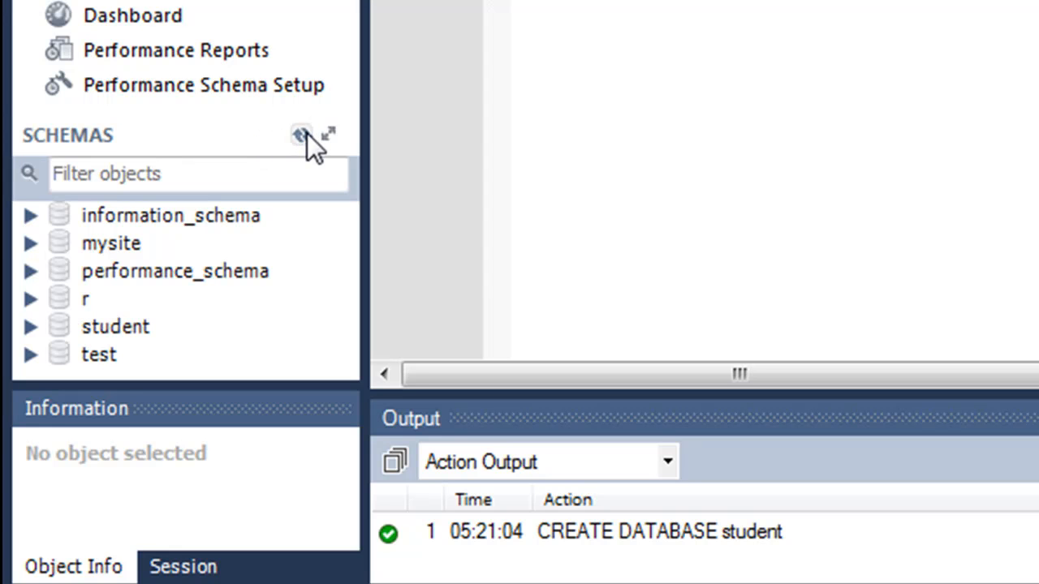
{"action": "mouse_move", "coordinate": [138, 320]}
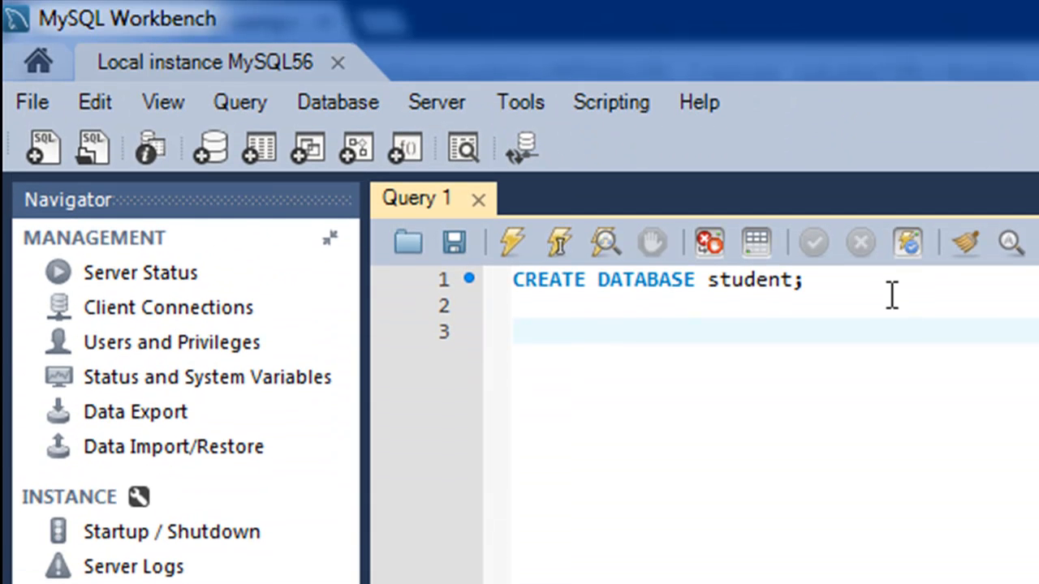
Step: Enter DROP DATABASE student; on line 3 of the Query 1 editor
{"action": "type", "text": "DROP"}
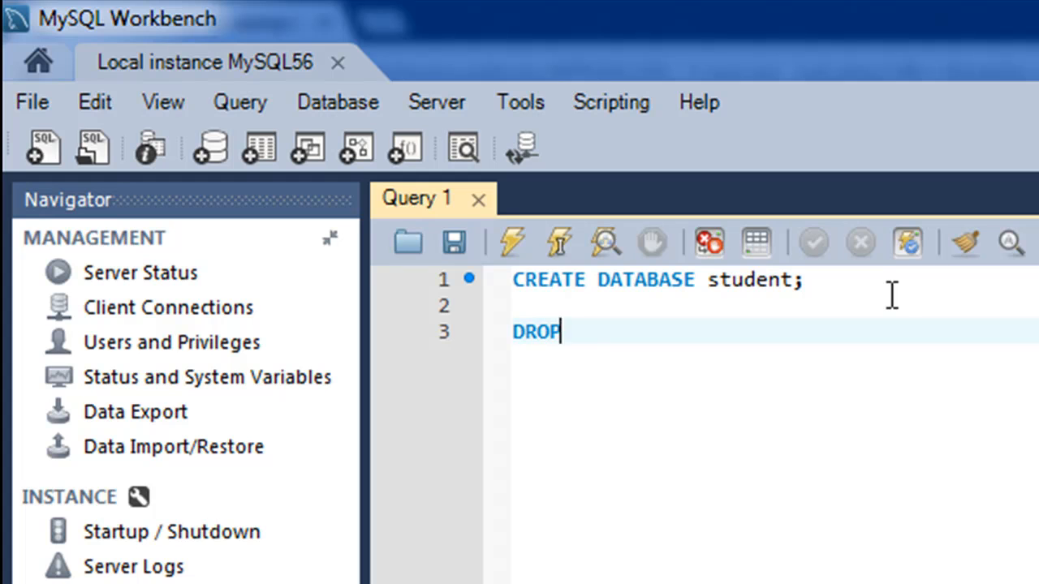
{"action": "type", "text": "DATAB"}
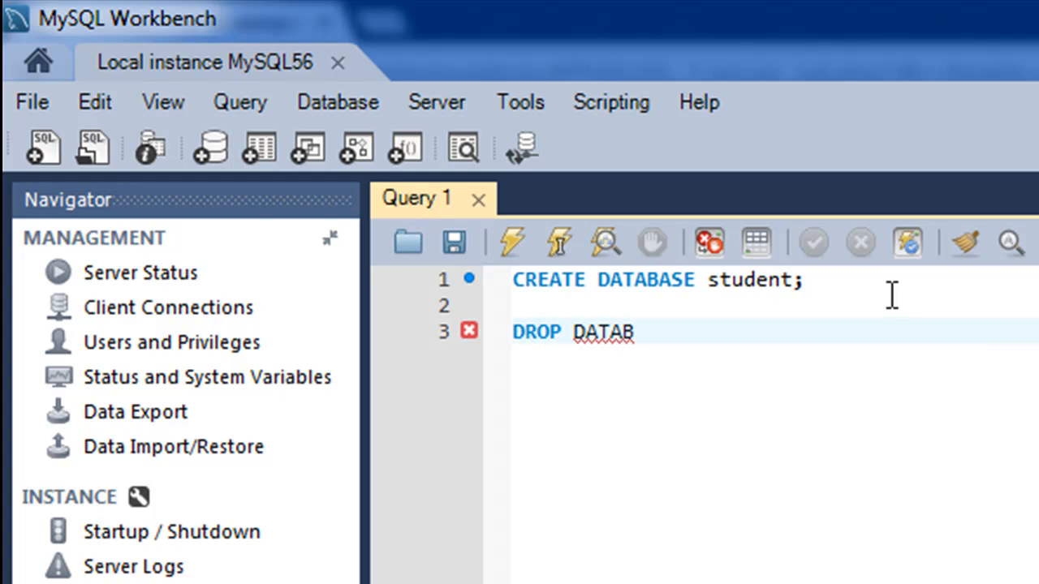
{"action": "type", "text": "ASE"}
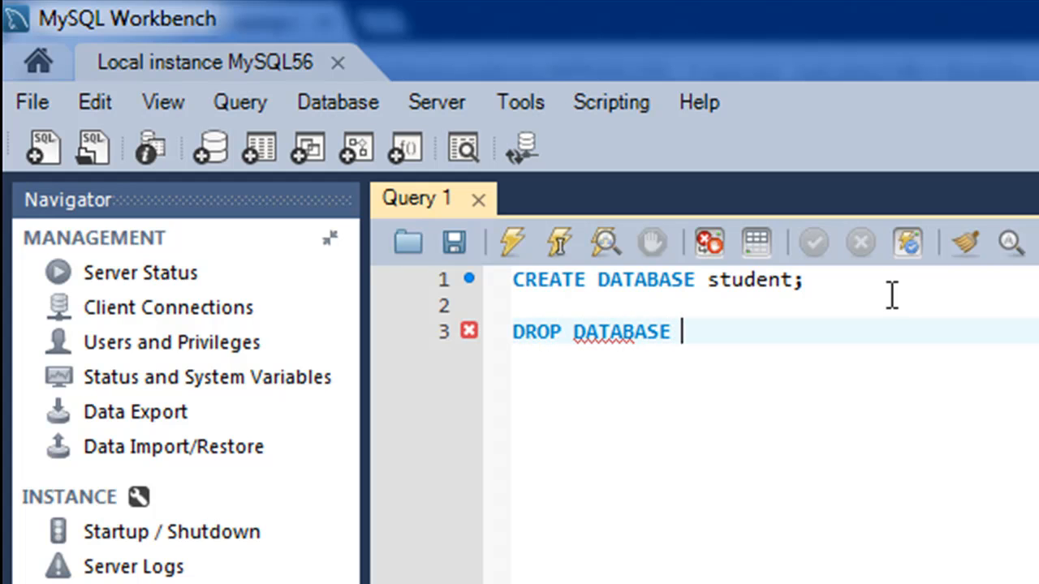
{"action": "type", "text": "student"}
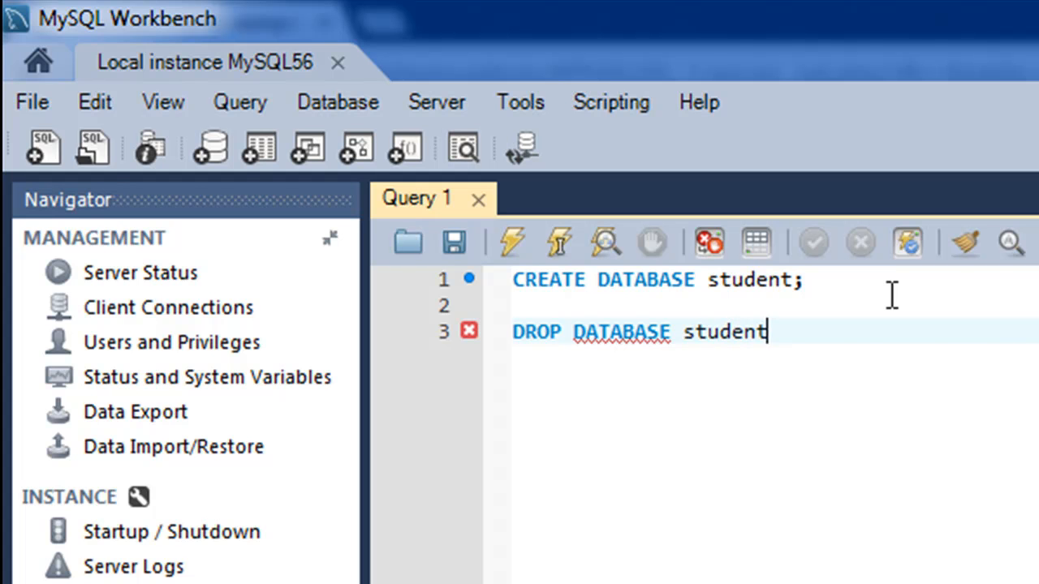
{"action": "type", "text": ";"}
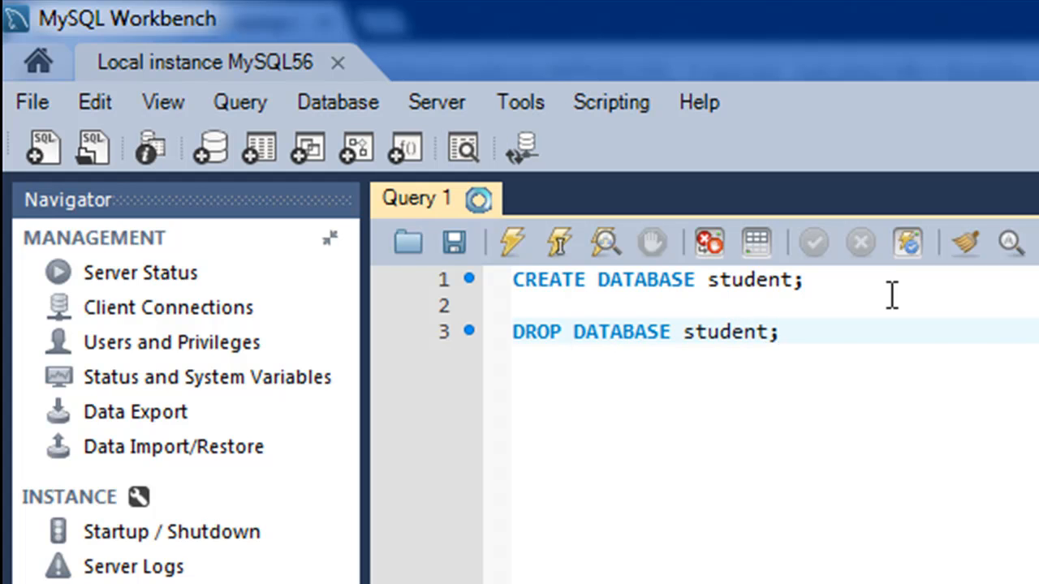
Step: Execute DROP DATABASE student; and confirm it succeeded in the Output panel
{"action": "left_click", "coordinate": [511, 242]}
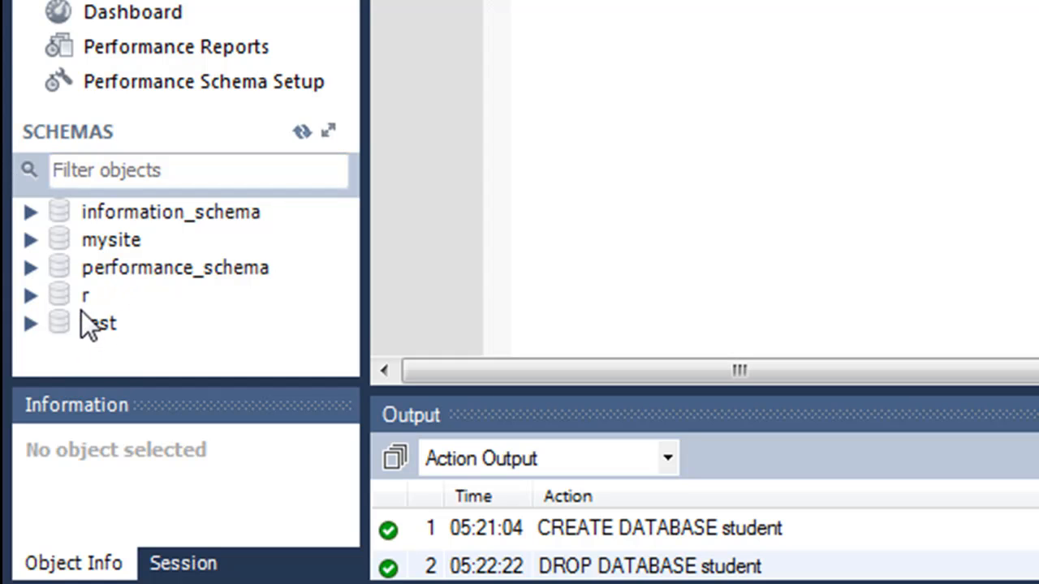
{"action": "mouse_move", "coordinate": [134, 312]}
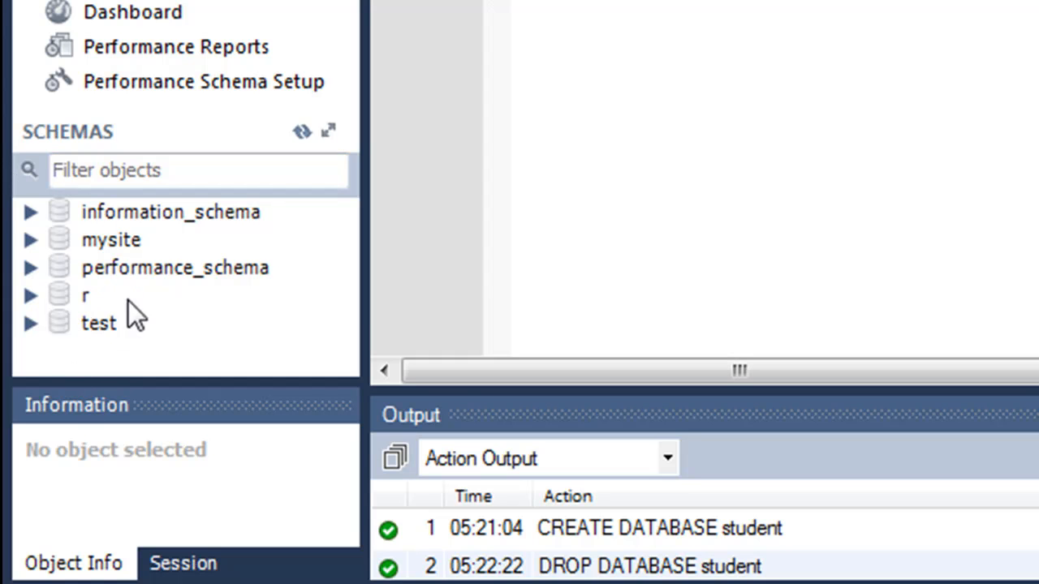